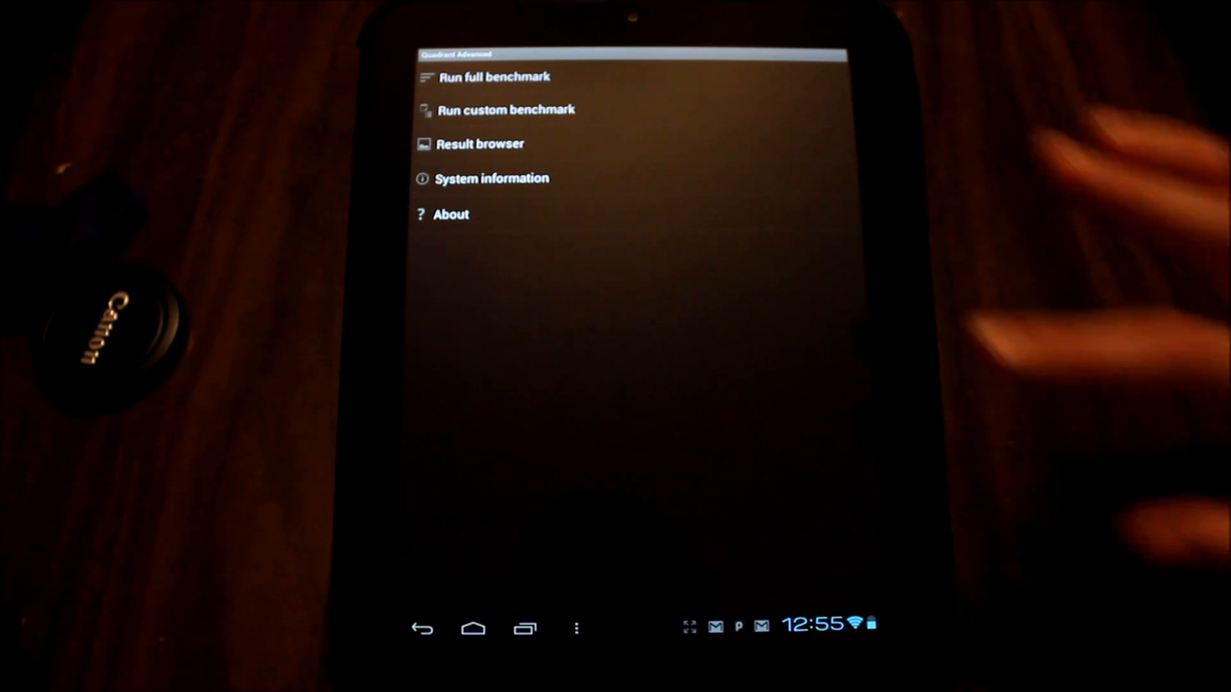
Step: Review the app version and tablet hardware details, then start the full benchmark suite
{"action": "left_click", "coordinate": [450, 214]}
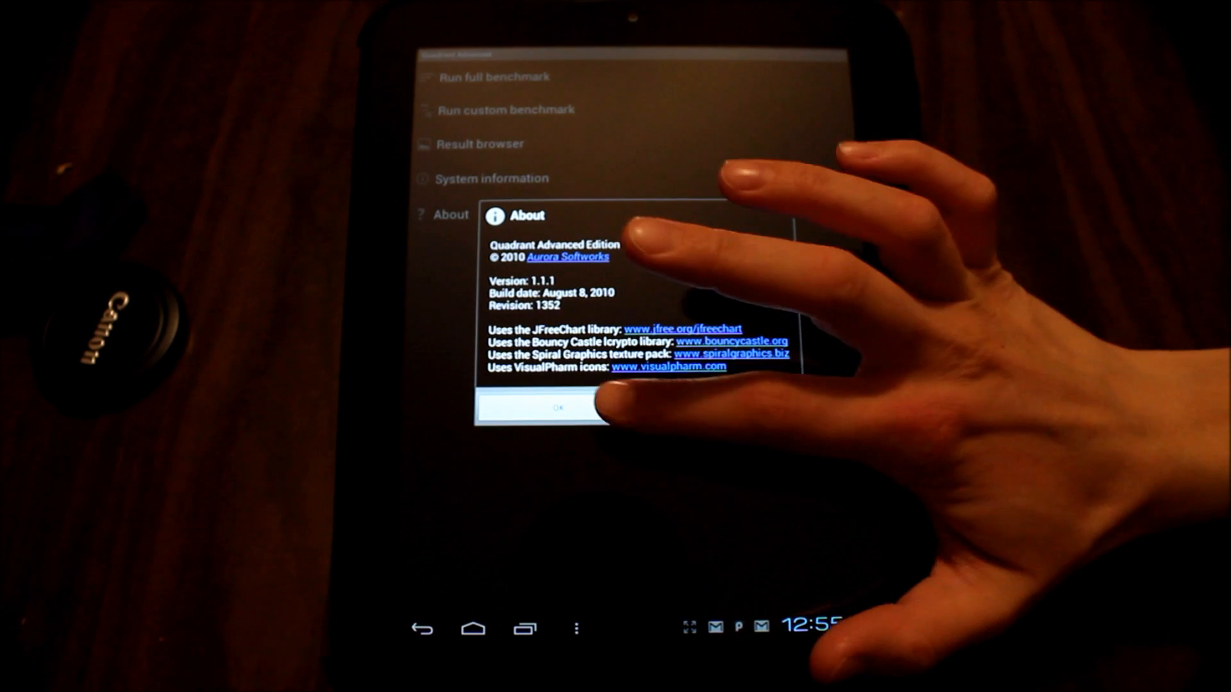
{"action": "left_click", "coordinate": [559, 408]}
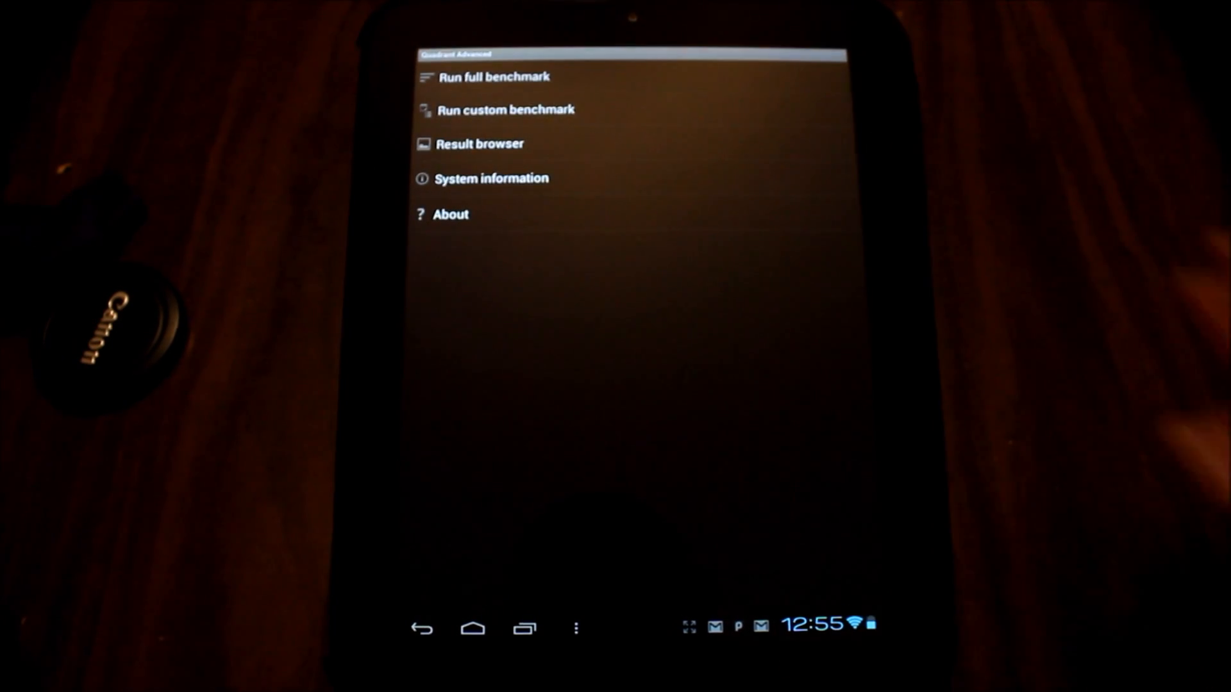
{"action": "left_click", "coordinate": [490, 178]}
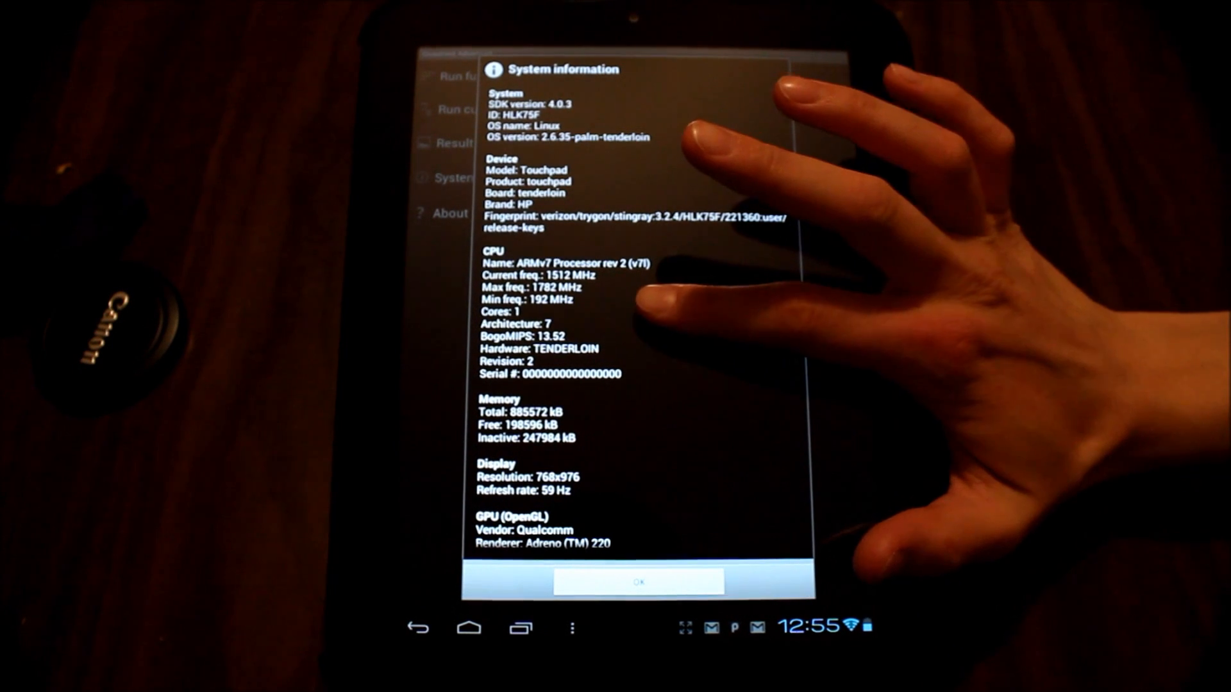
{"action": "left_click", "coordinate": [637, 582]}
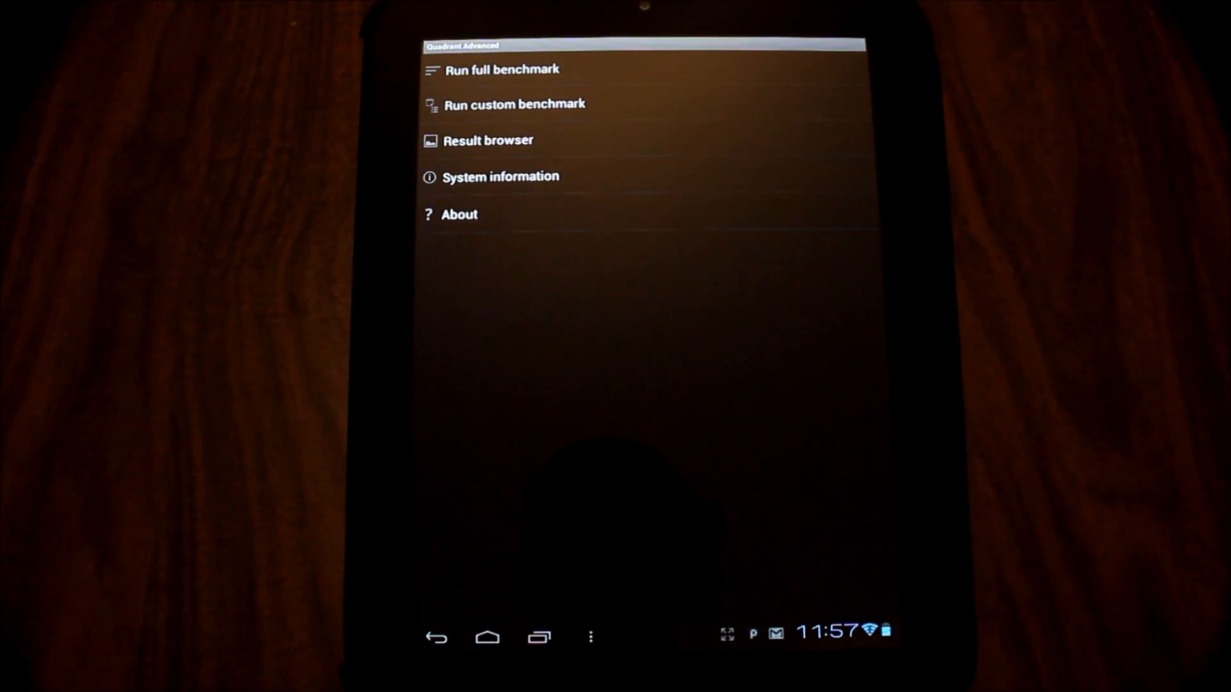
{"action": "left_click", "coordinate": [502, 69]}
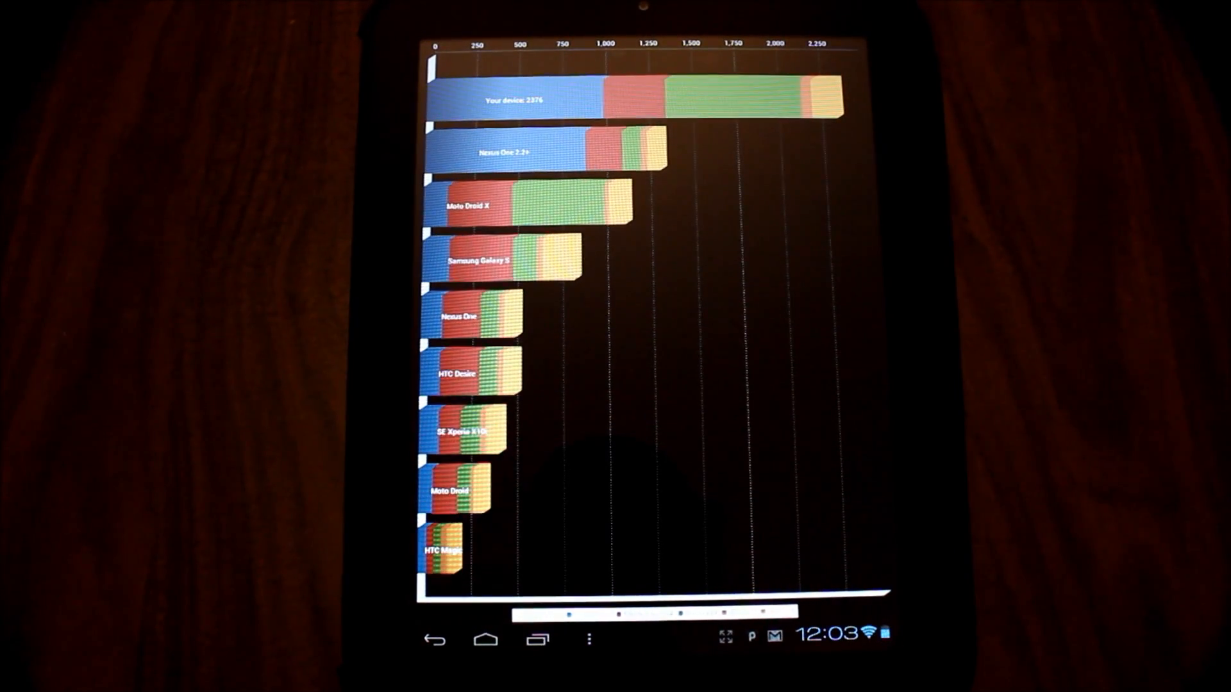
Step: Search Android Market for 'quadrant' and open the Quadrant Standard Edition listing
{"action": "left_click", "coordinate": [485, 638]}
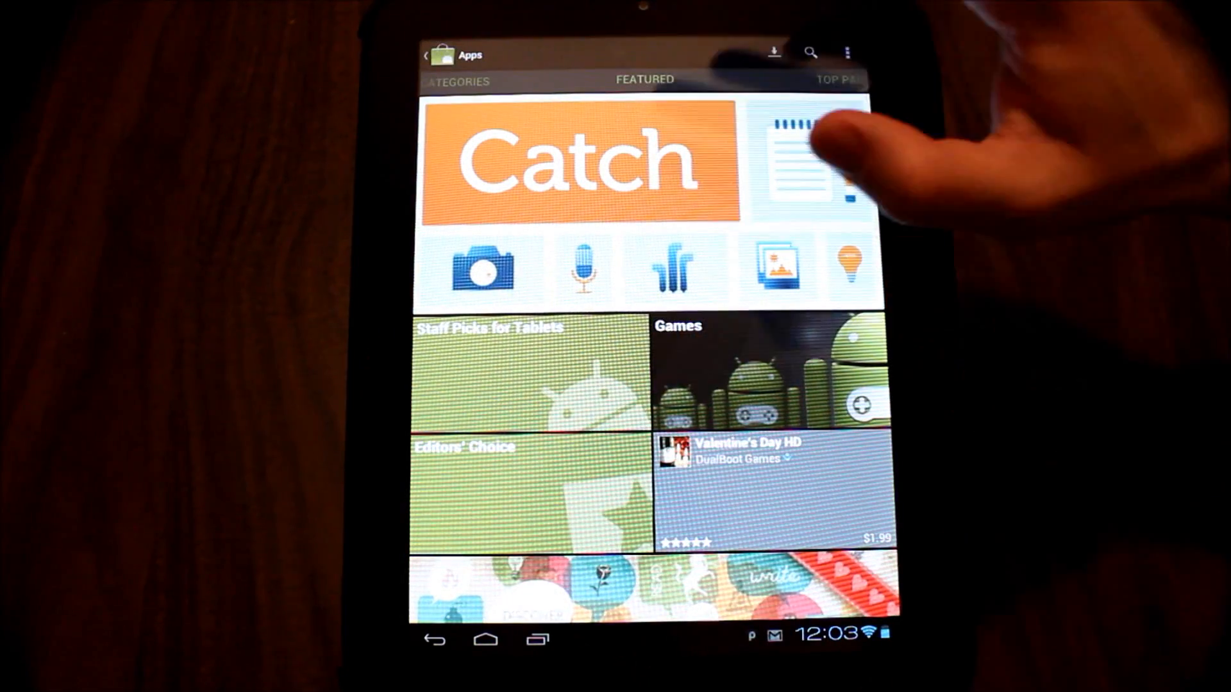
{"action": "left_click", "coordinate": [812, 51]}
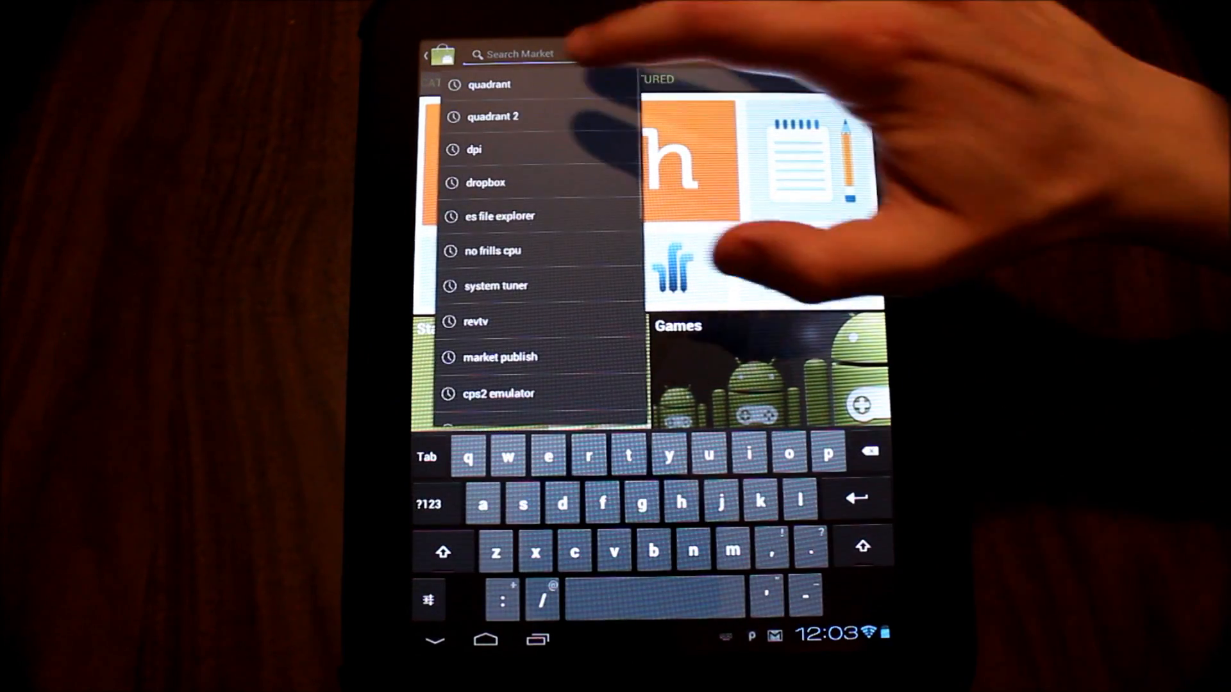
{"action": "left_click", "coordinate": [488, 84]}
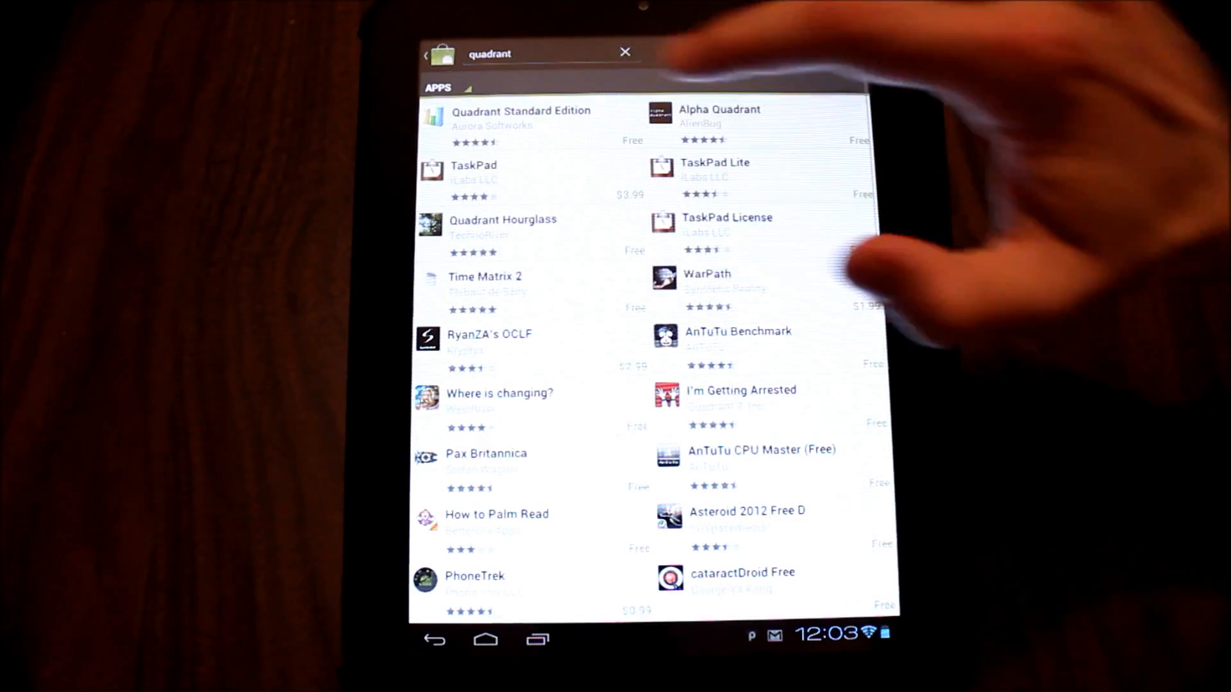
{"action": "left_click", "coordinate": [520, 117]}
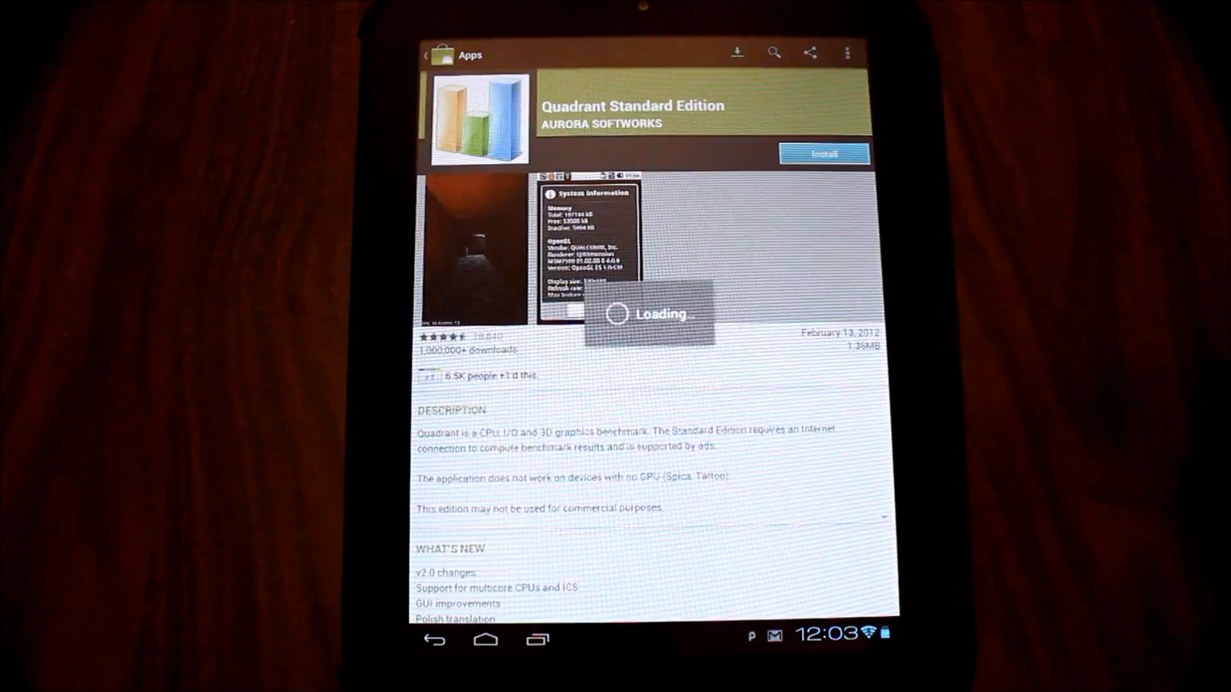
Step: Install Quadrant Standard Edition, accepting its permissions to download
{"action": "left_click", "coordinate": [823, 153]}
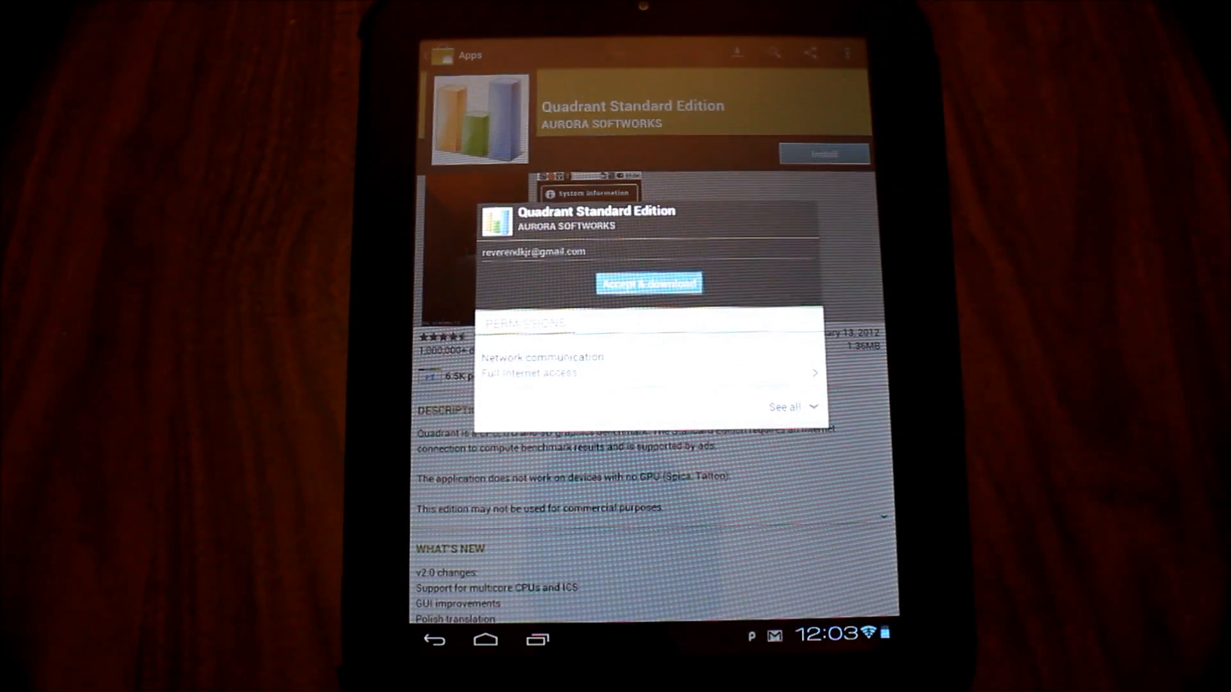
{"action": "left_click", "coordinate": [649, 285]}
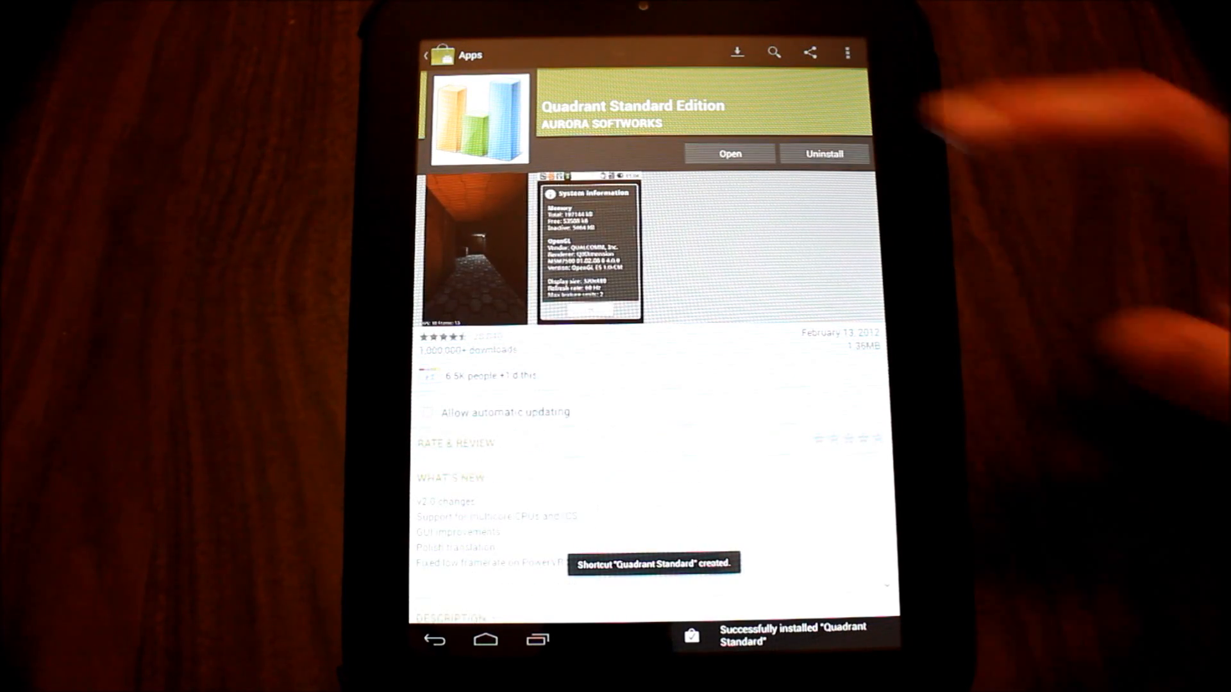
Step: Launch Quadrant Standard from the Market page and dismiss its changed-scores notice
{"action": "left_click", "coordinate": [728, 152]}
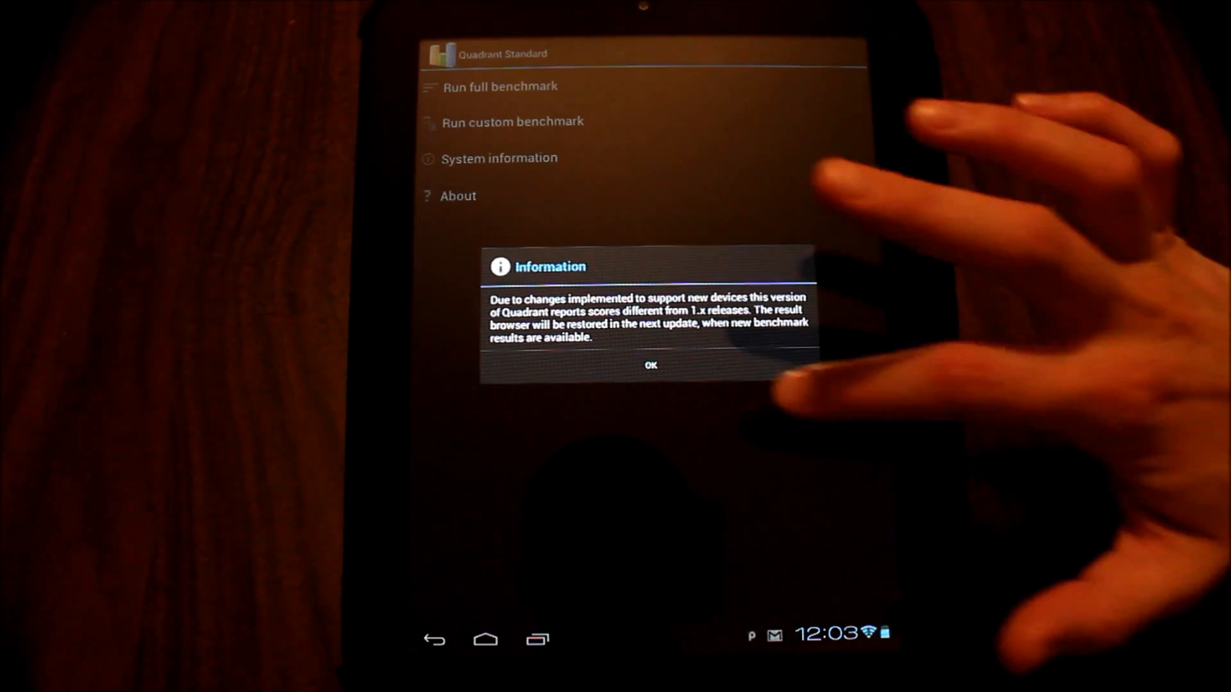
{"action": "left_click", "coordinate": [649, 365]}
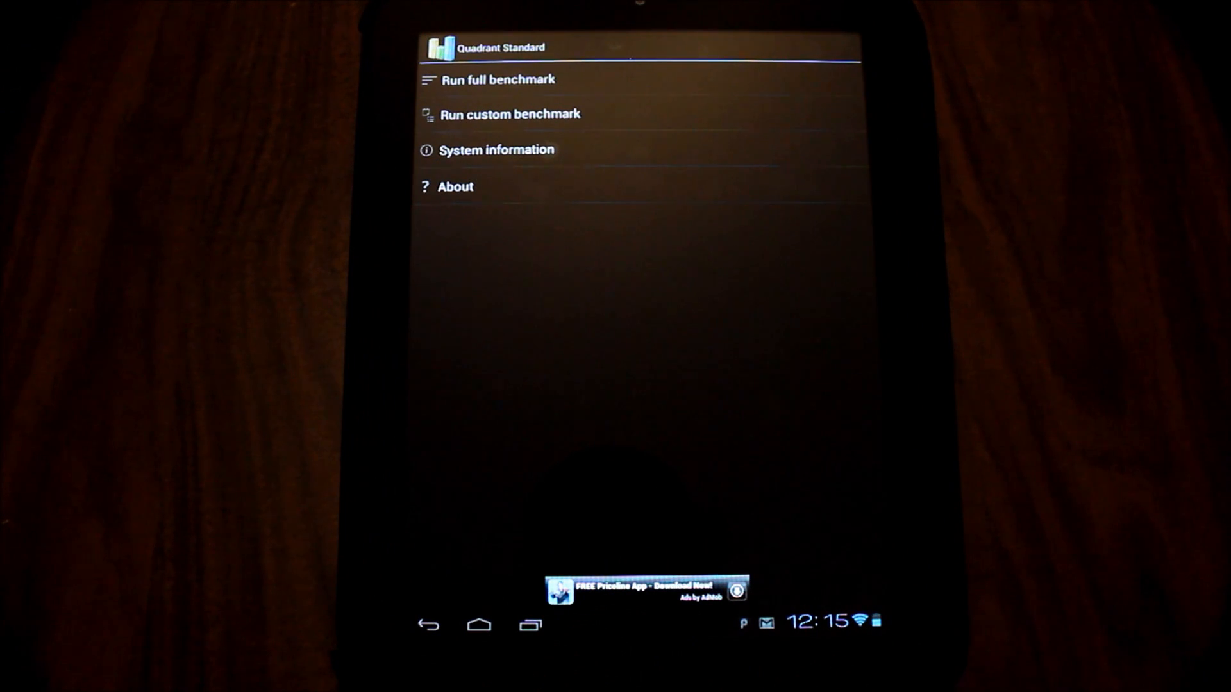
{"action": "left_click", "coordinate": [455, 186]}
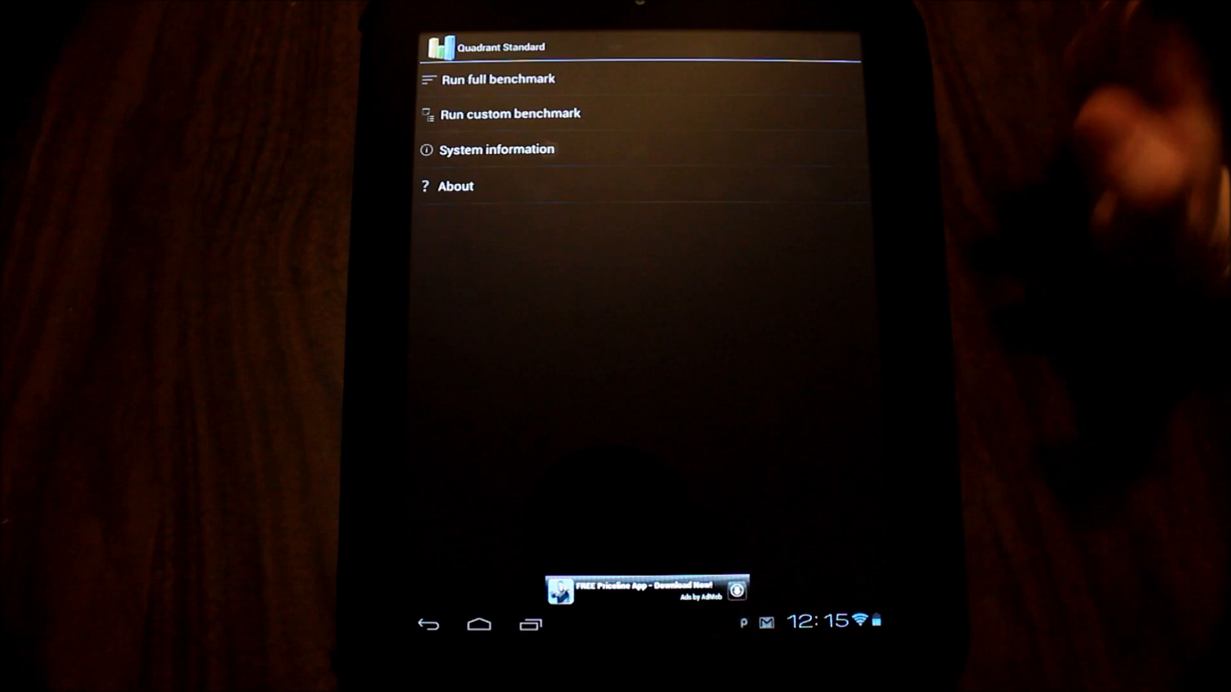
{"action": "left_click", "coordinate": [497, 149]}
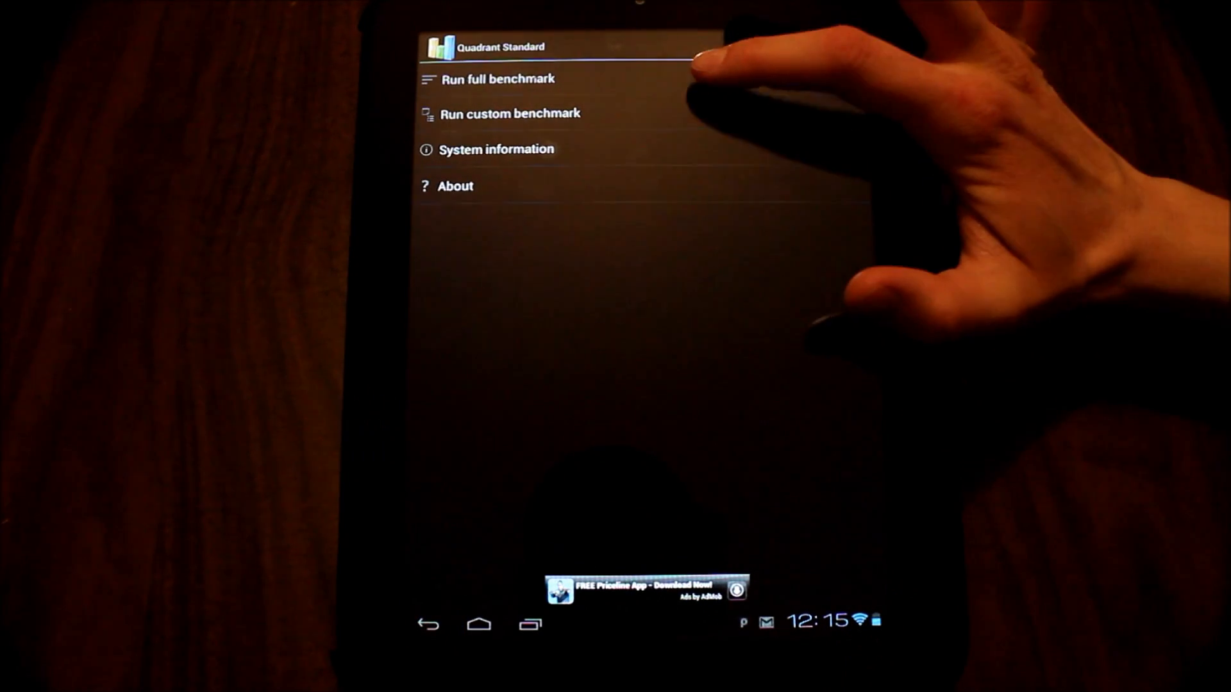
Step: Run the full benchmark and agree to send results, showing the device scoring 2553
{"action": "left_click", "coordinate": [497, 78]}
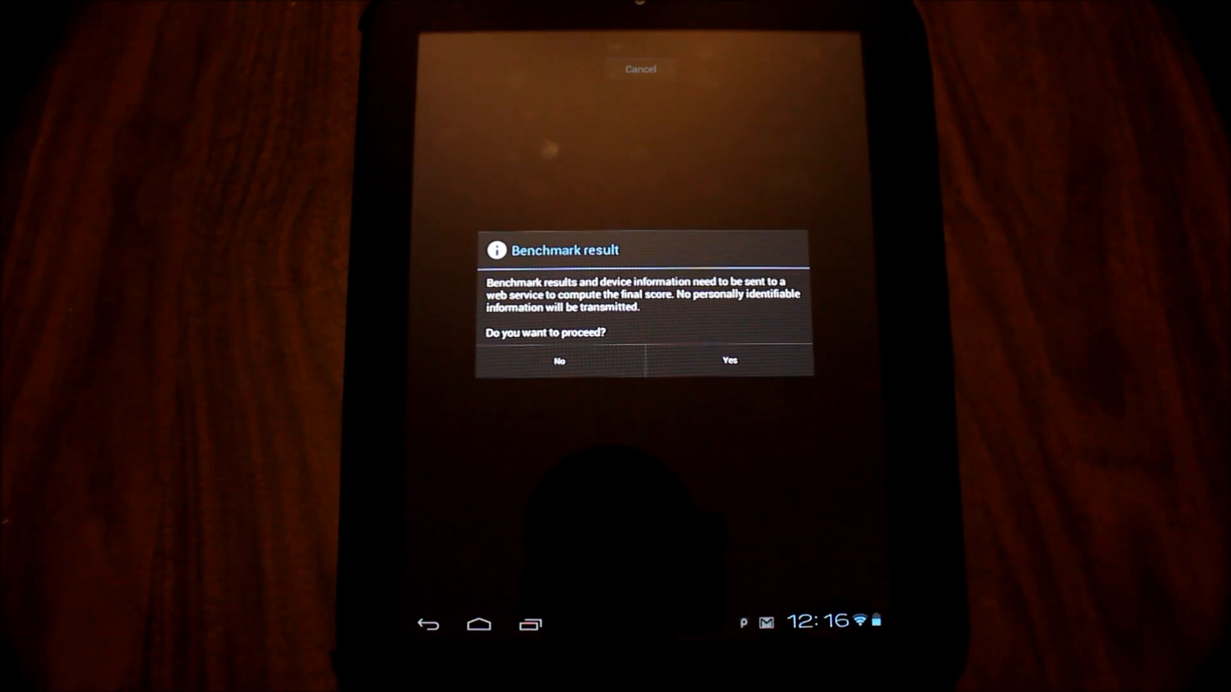
{"action": "left_click", "coordinate": [728, 360]}
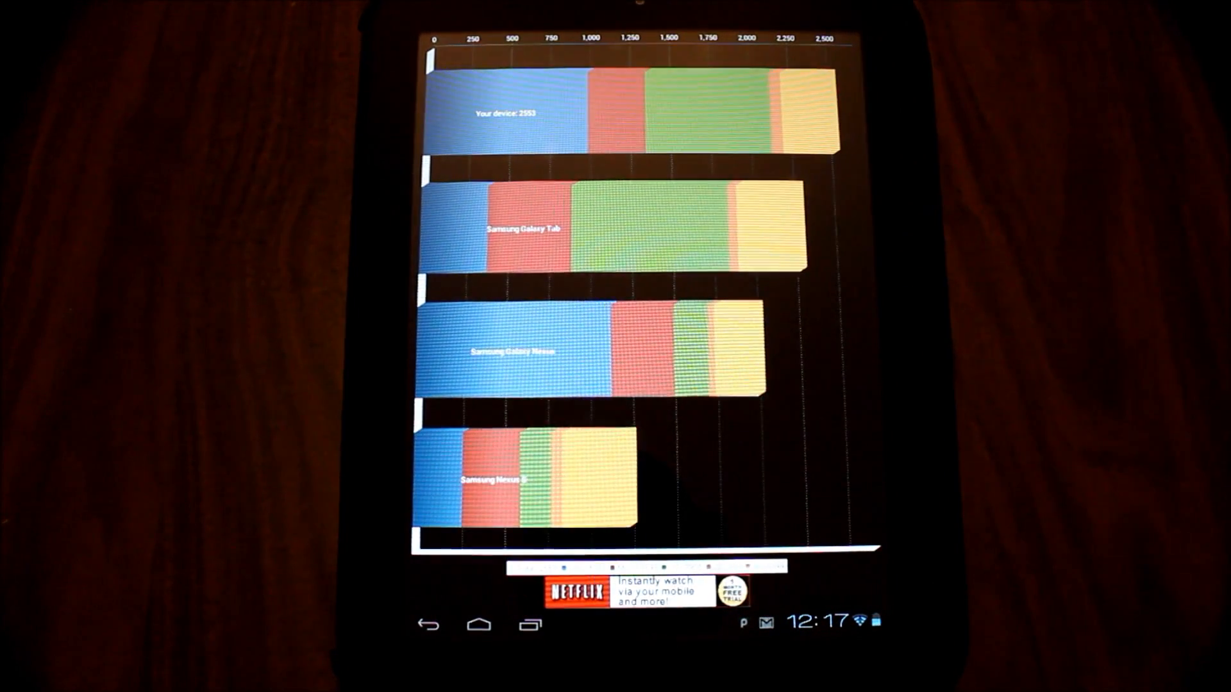